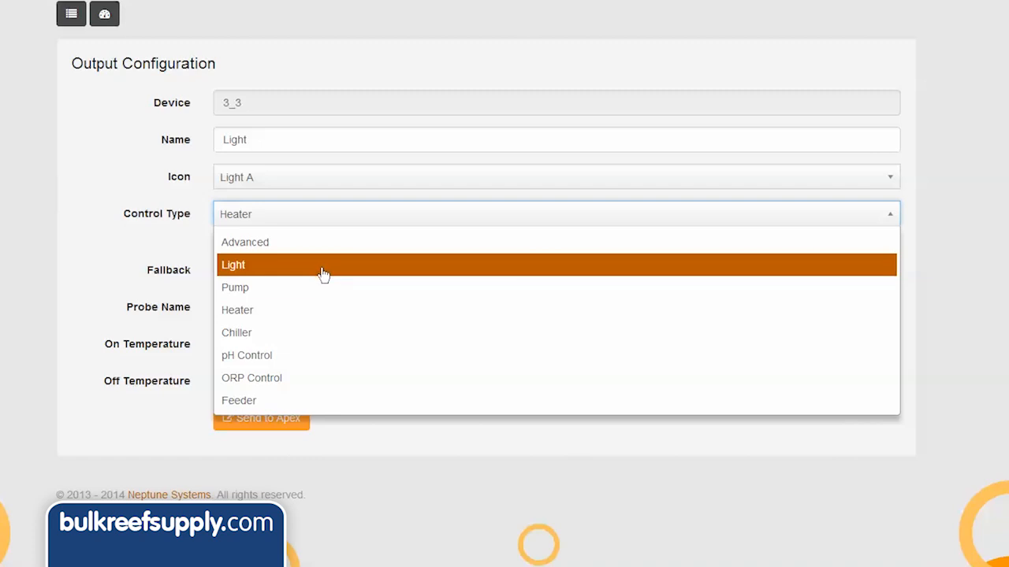
# Set the Light outlet's control type to Light.
pyautogui.click(234, 265)
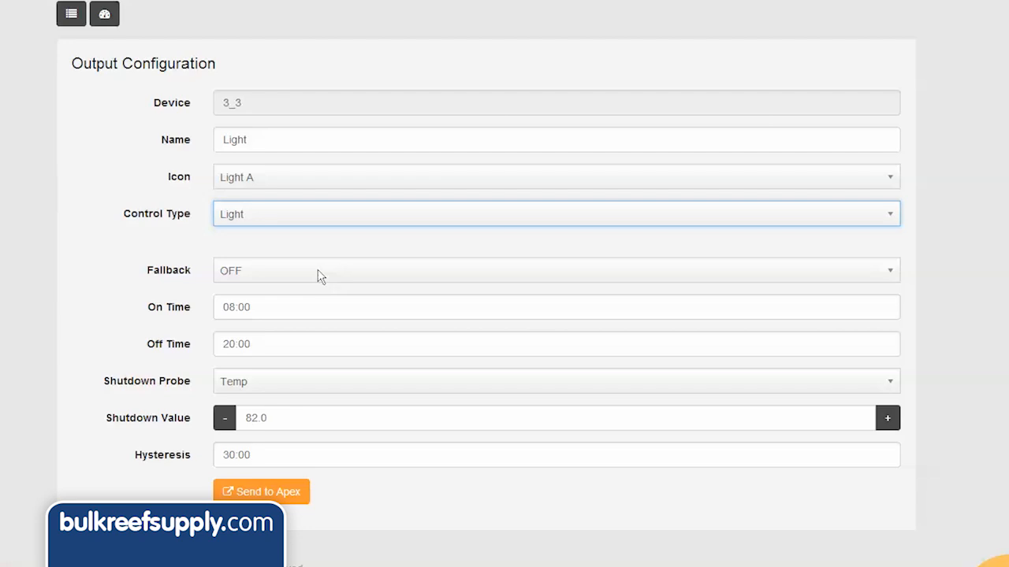
pyautogui.moveTo(299, 280)
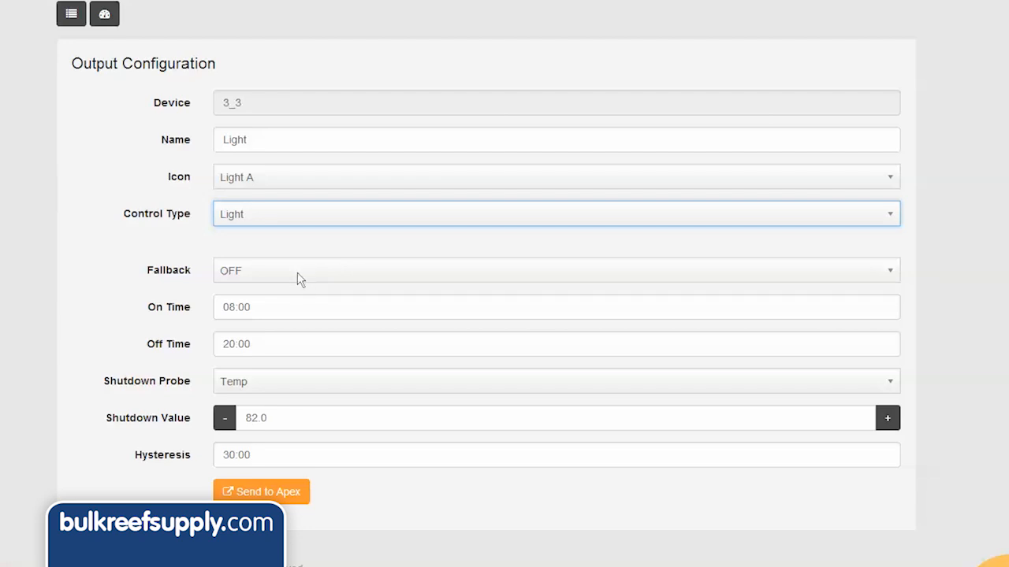
# Open the Fallback dropdown to confirm the fallback stays OFF.
pyautogui.click(556, 270)
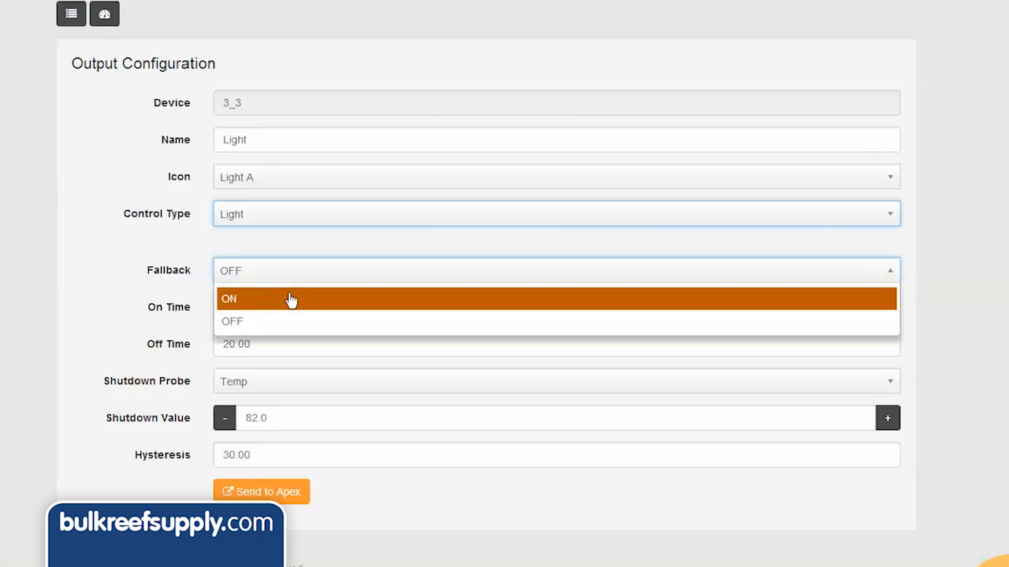
pyautogui.moveTo(290, 321)
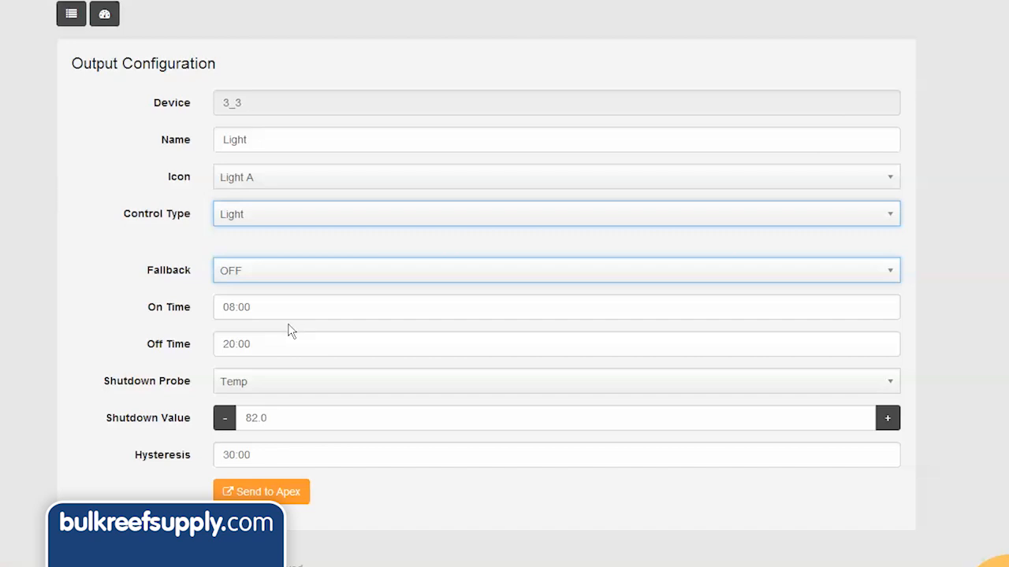
pyautogui.moveTo(195, 327)
pyautogui.write('9')
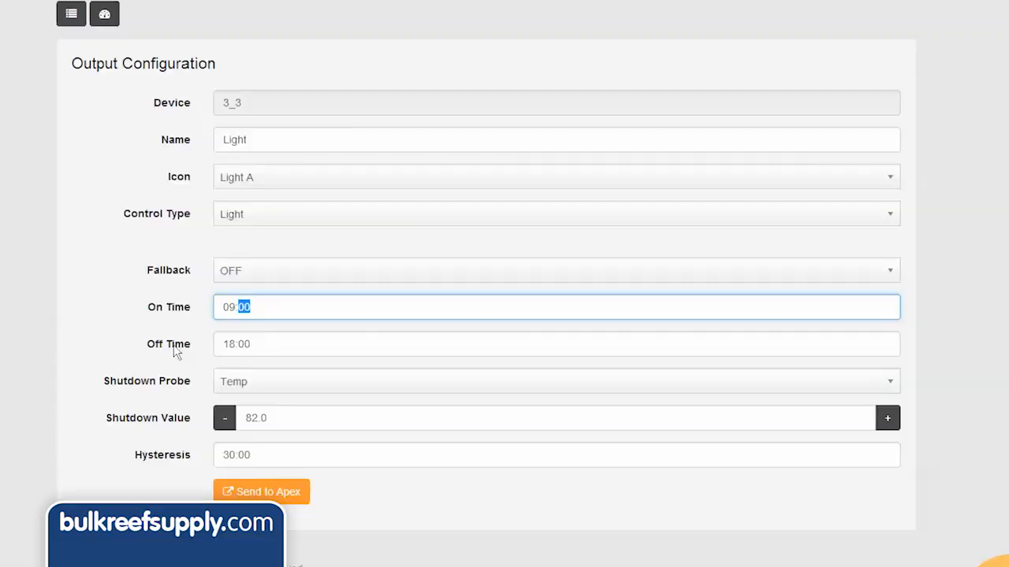
pyautogui.moveTo(204, 355)
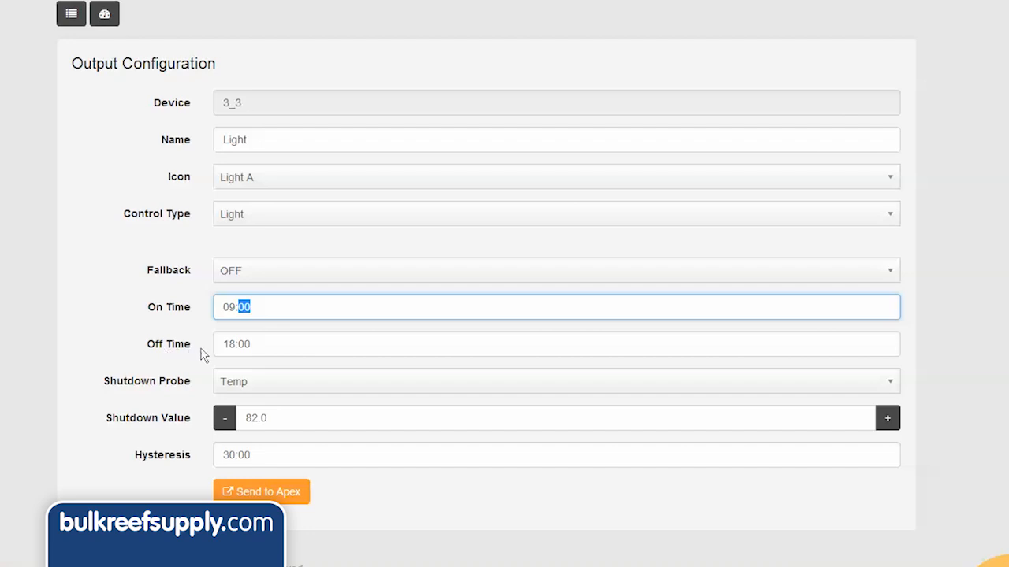
# Change the Off Time hours to 20, making the schedule 09:00 to 20:00.
pyautogui.click(556, 343)
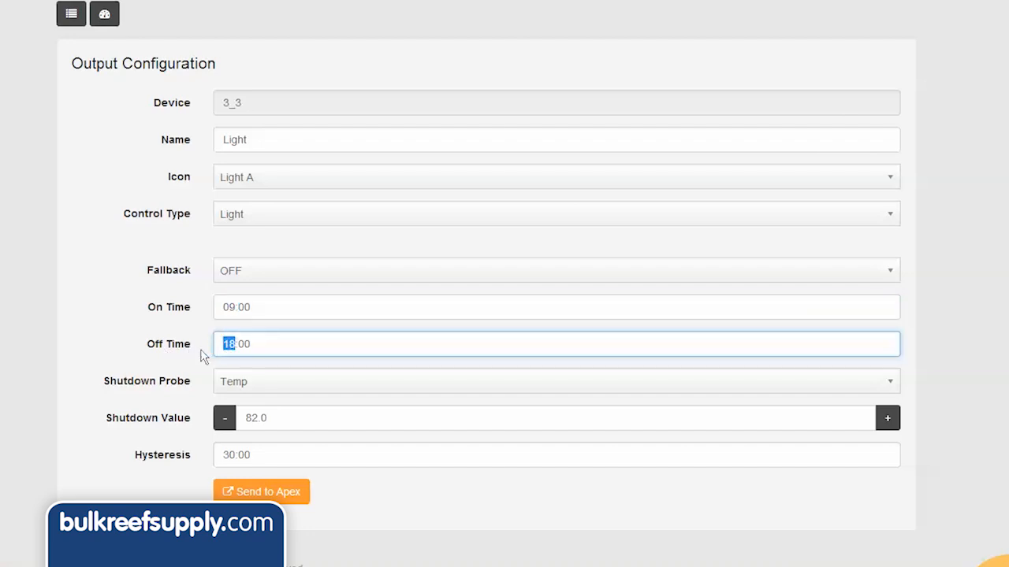
pyautogui.write('20')
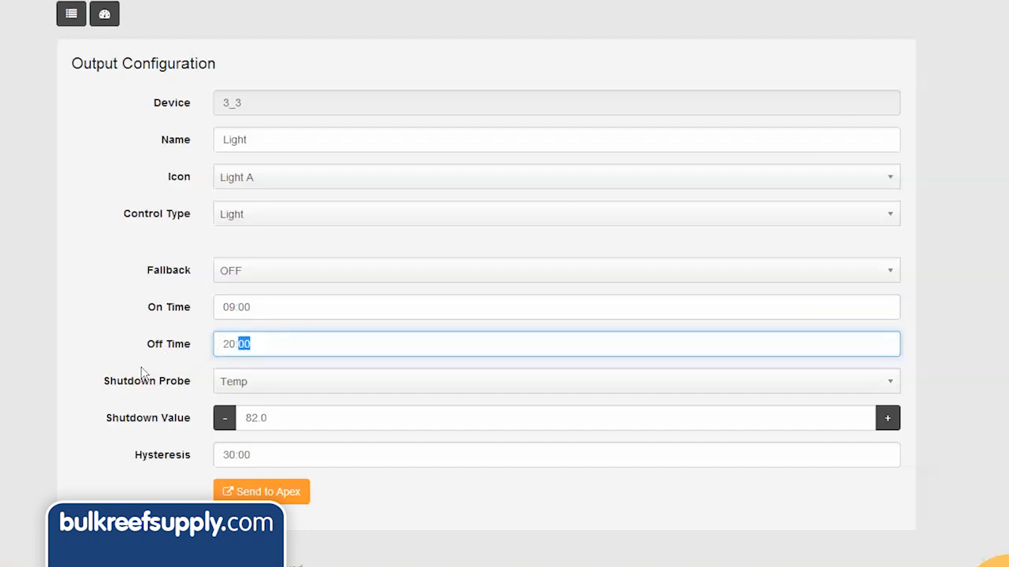
pyautogui.moveTo(177, 392)
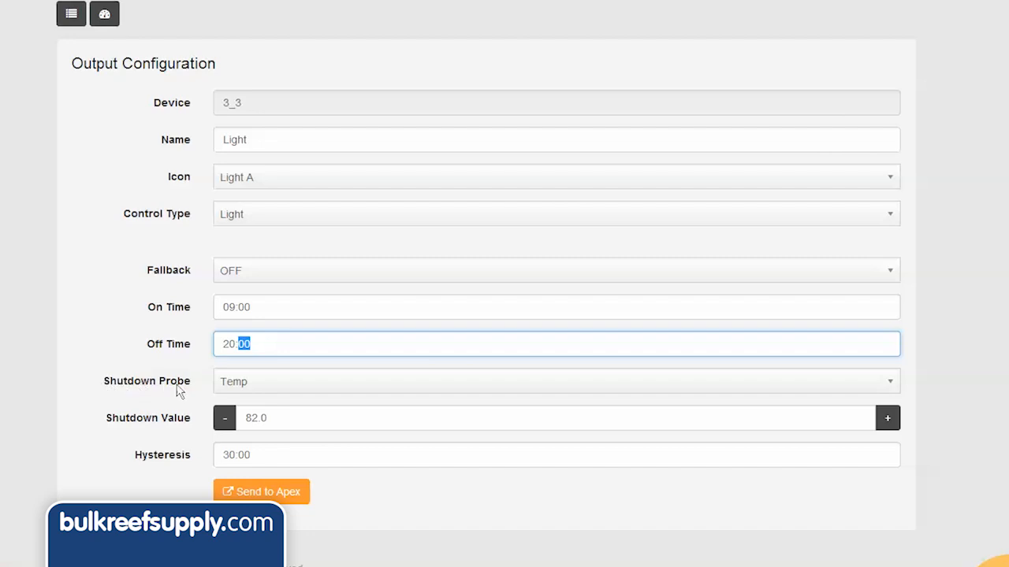
pyautogui.moveTo(199, 390)
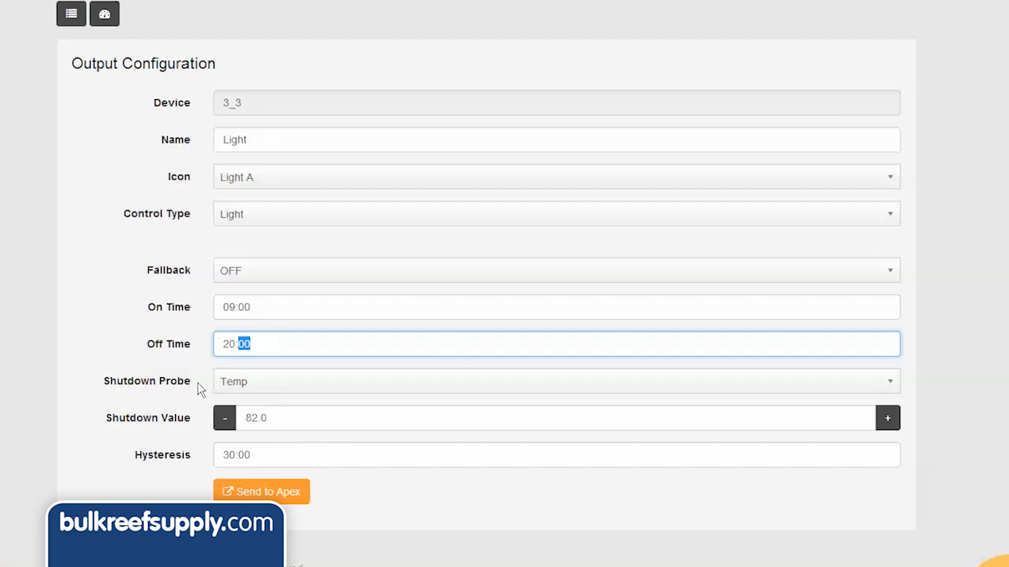
pyautogui.click(555, 213)
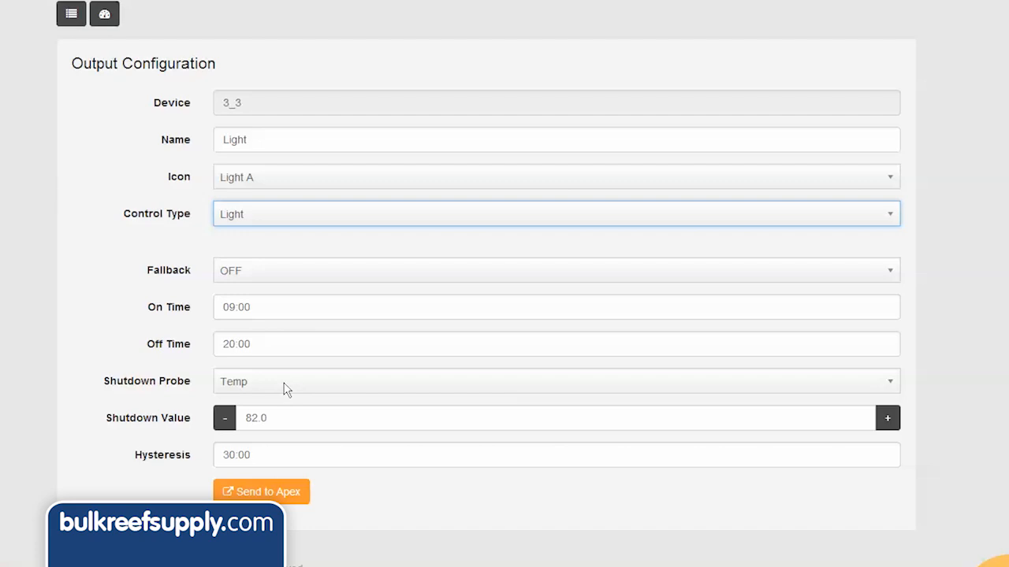
pyautogui.click(555, 381)
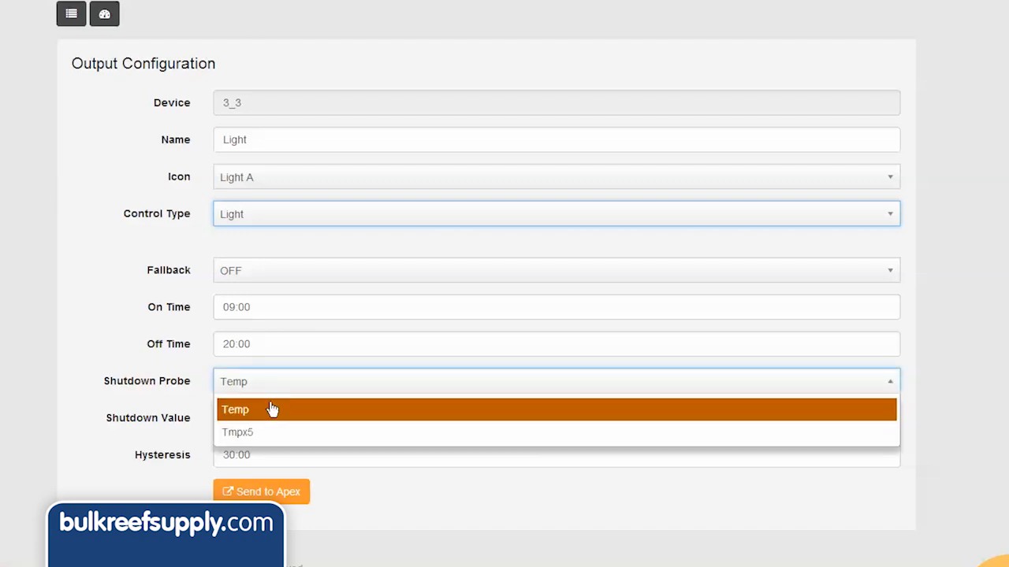
pyautogui.moveTo(266, 432)
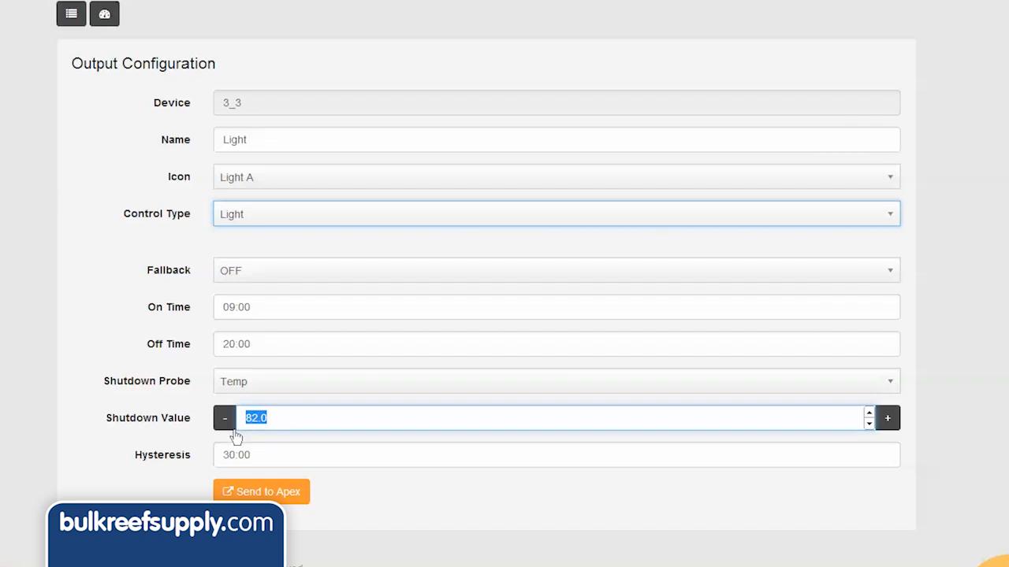
# Enter 80.0 as the Light outlet's shutdown value, replacing 82.0.
pyautogui.write('8')
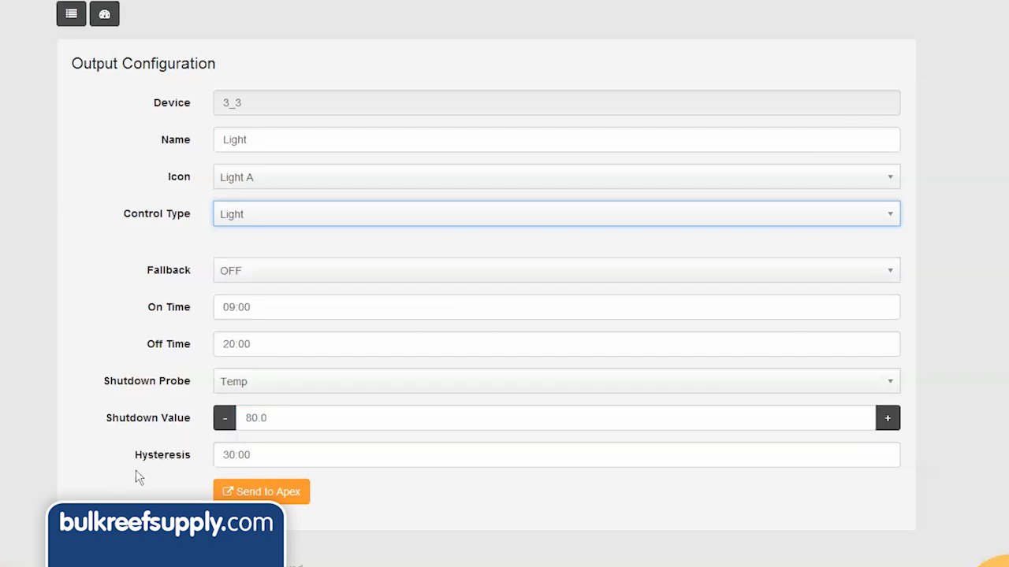
pyautogui.moveTo(144, 472)
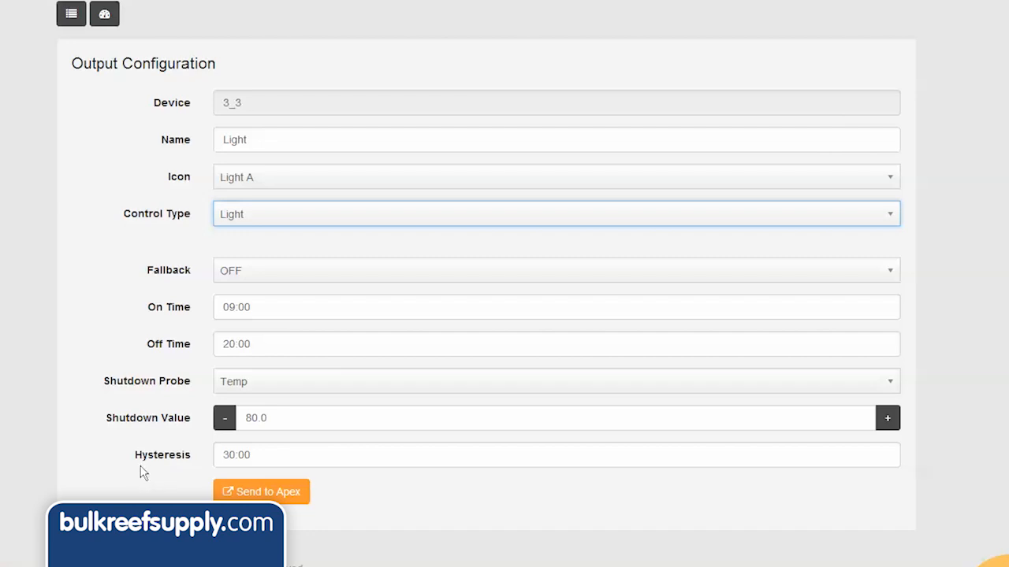
pyautogui.moveTo(182, 468)
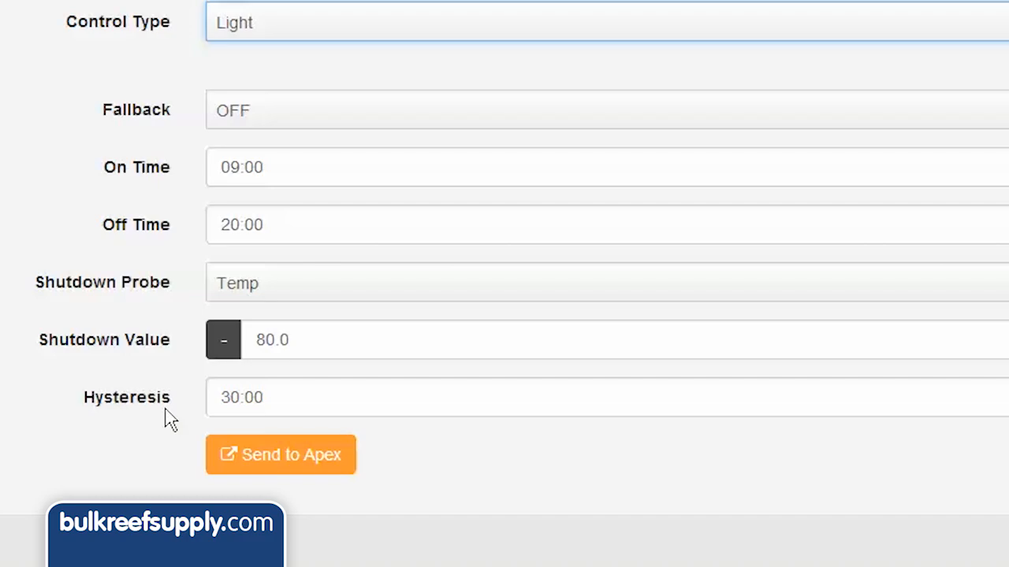
# Set the control type to Advanced to show the outlet's program code.
pyautogui.click(281, 455)
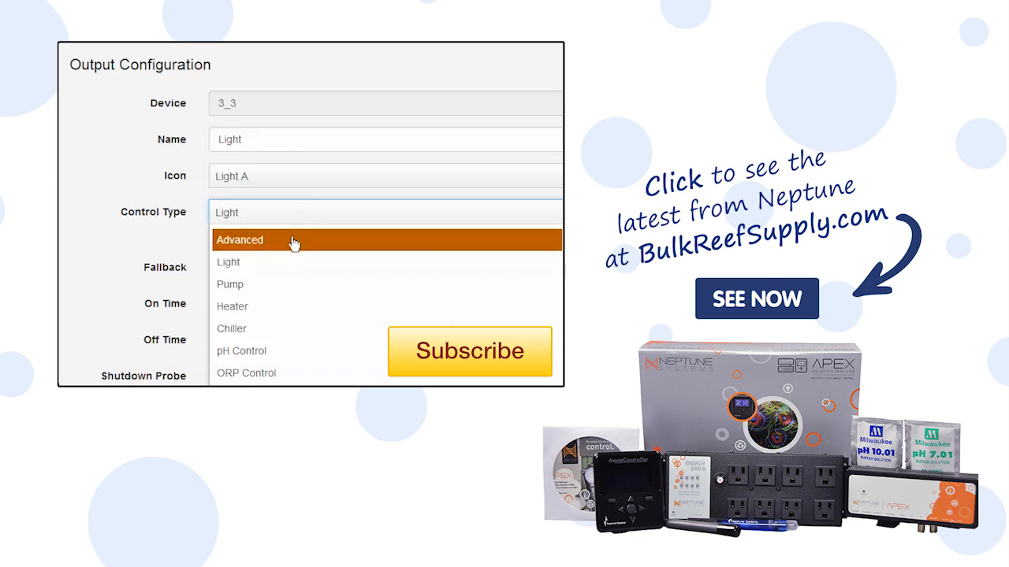
pyautogui.click(240, 240)
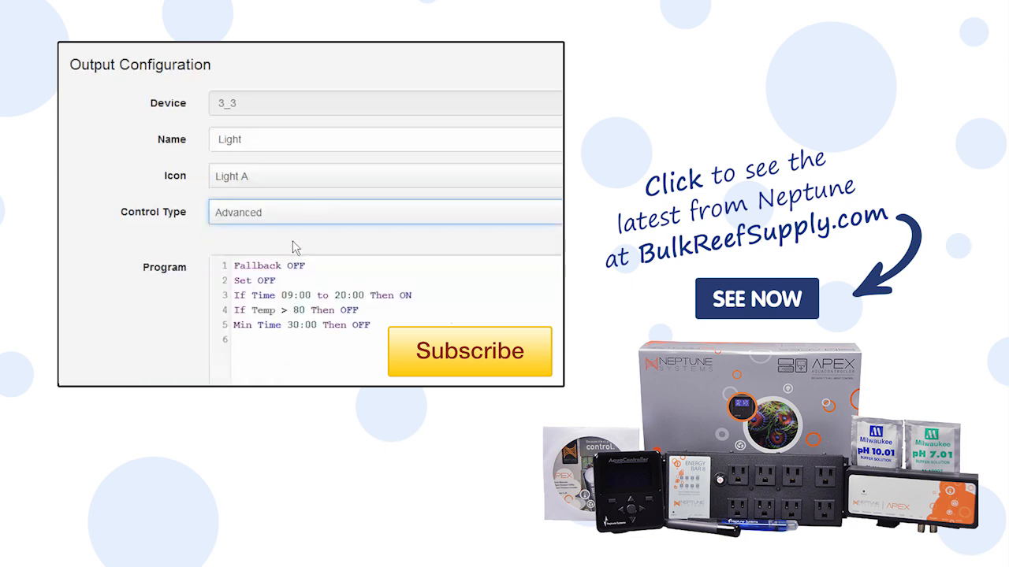